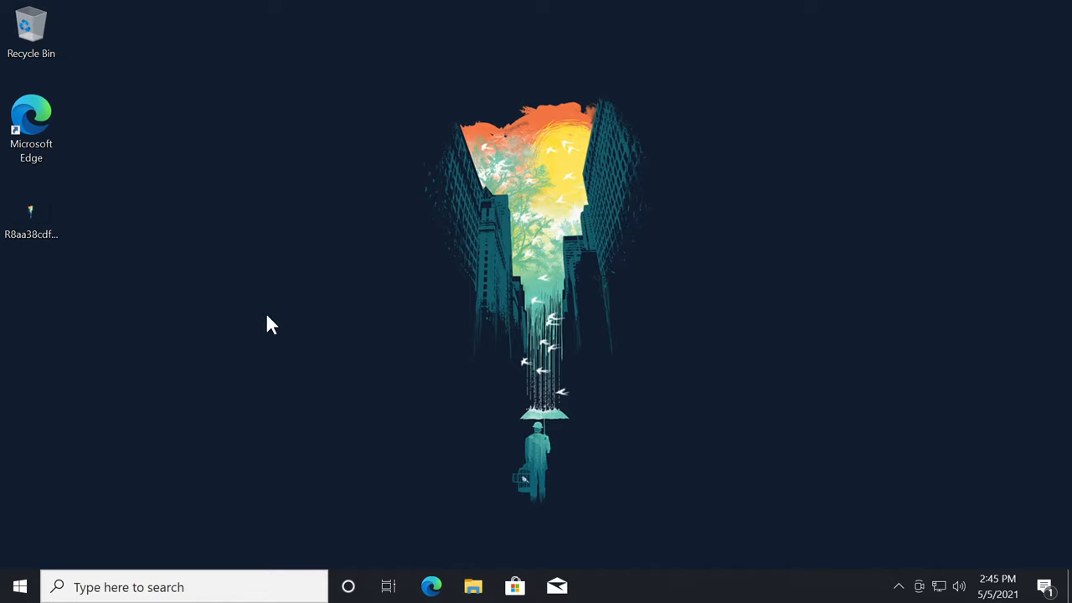
Step: Launch Mail from the taskbar and view the Add account provider list
left_click(556, 586)
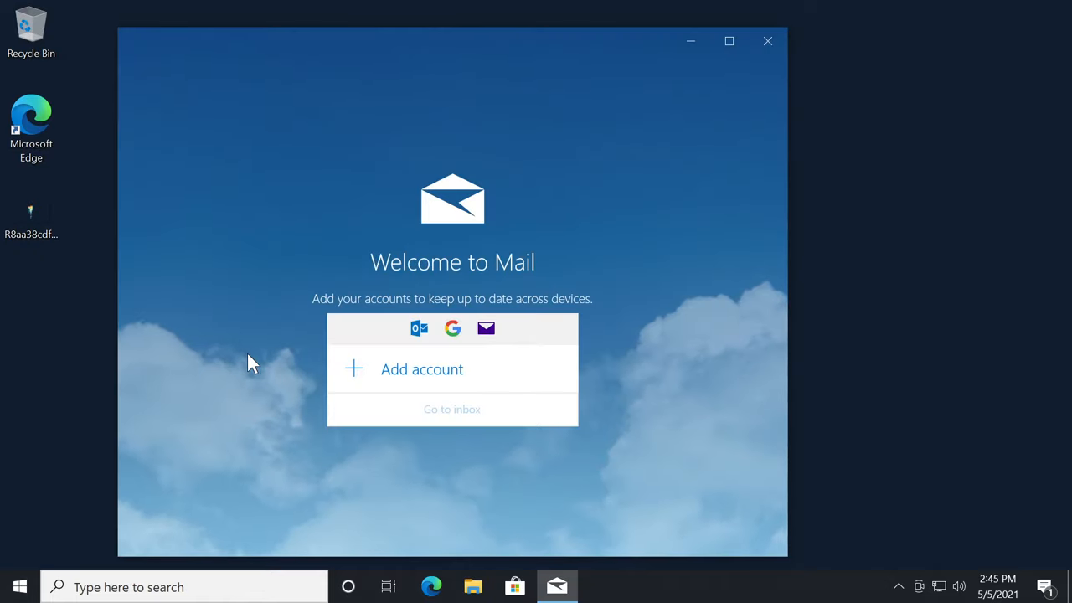
left_click(421, 368)
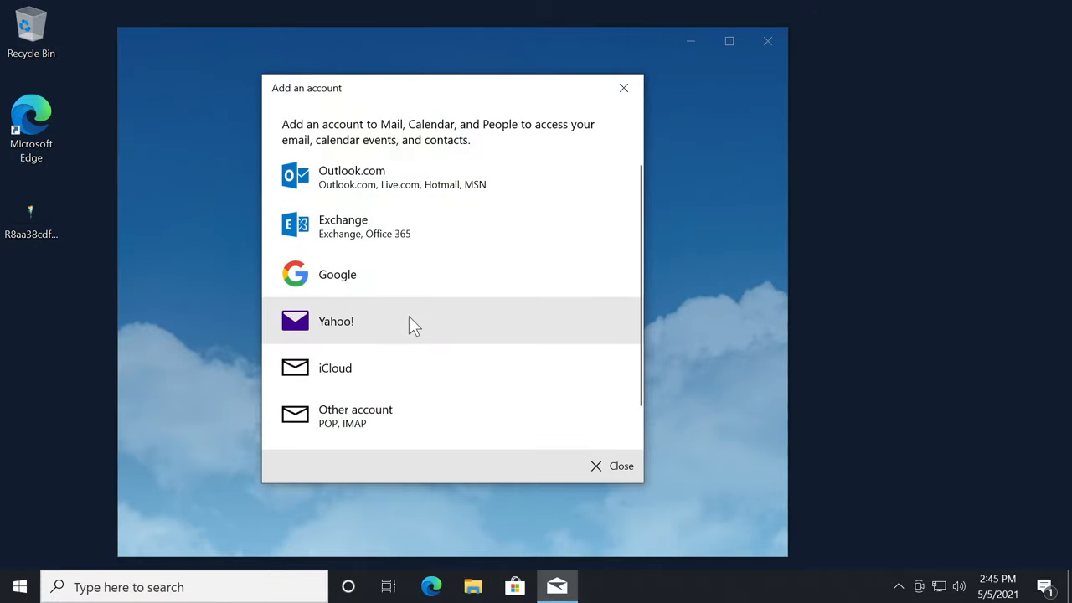
mouse_move(468, 115)
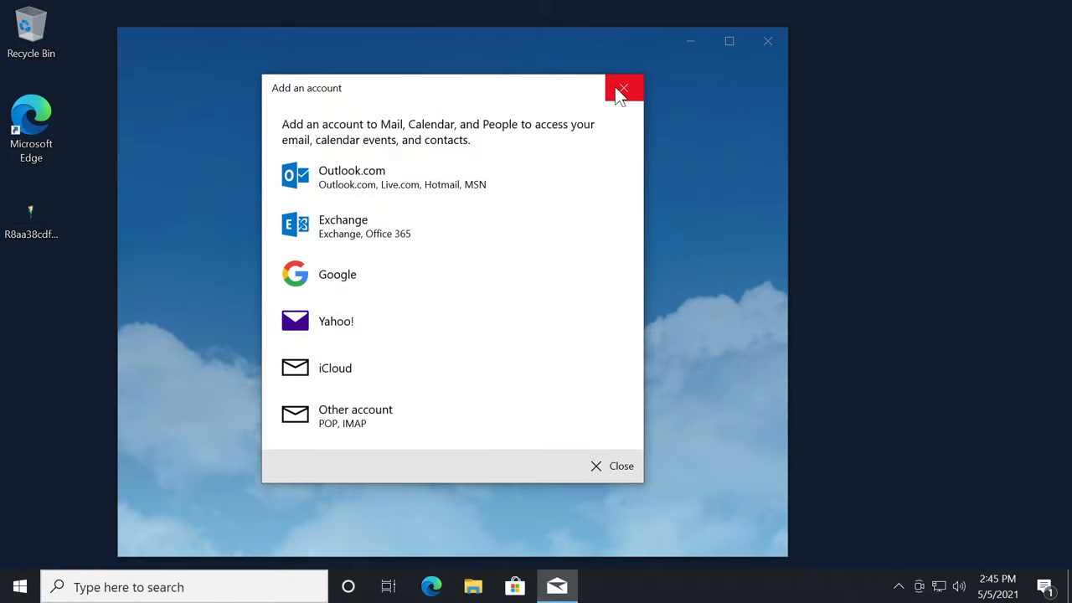
mouse_move(623, 88)
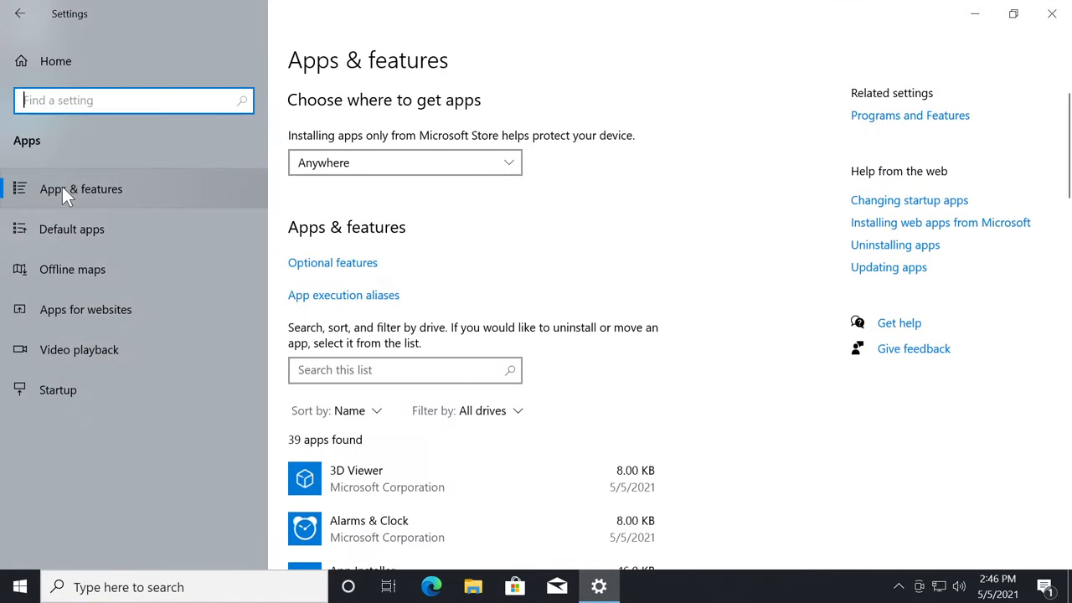
mouse_move(63, 200)
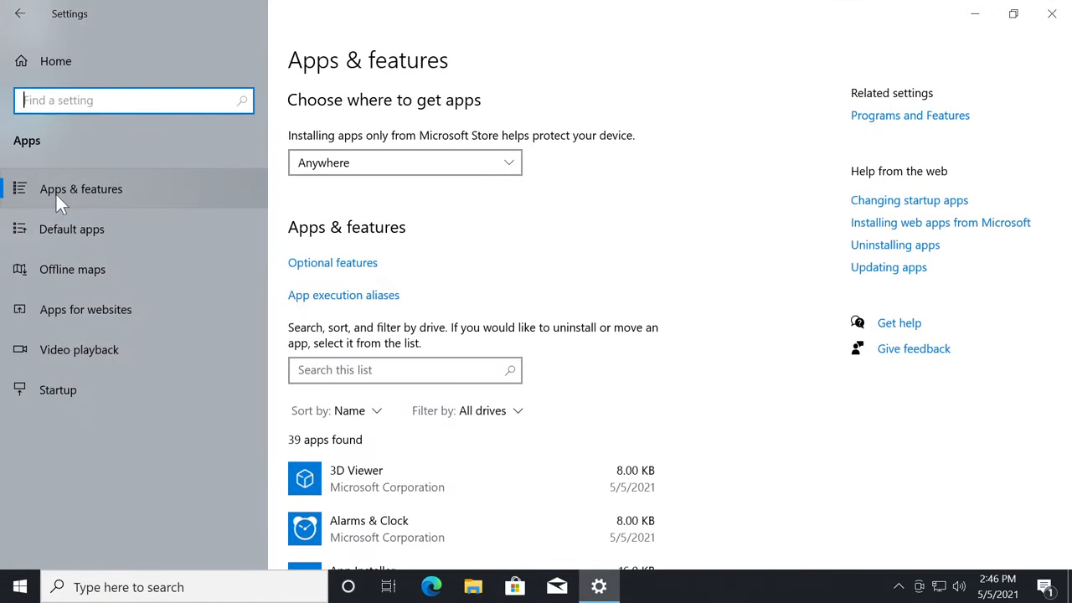
Step: Scroll Apps & features and expand the Mail and Calendar entry
scroll("down", 3)
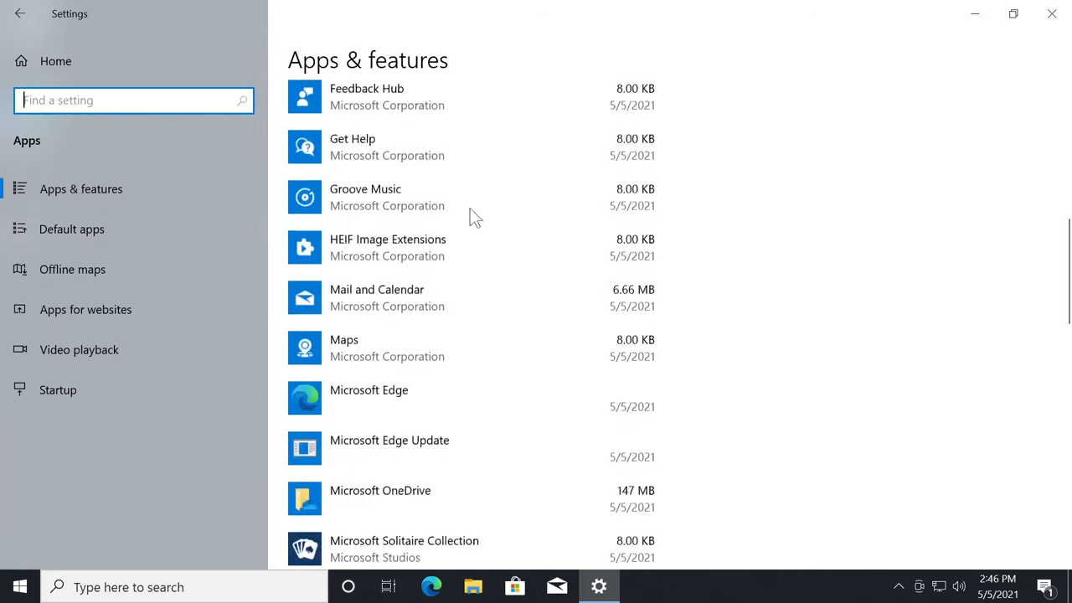
left_click(377, 298)
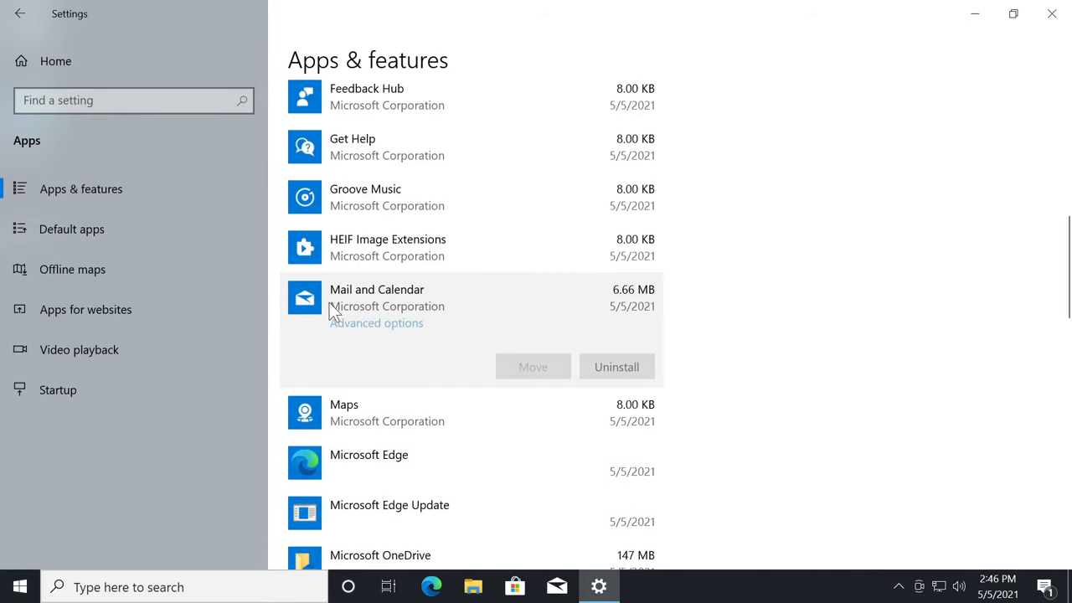
Step: Reset Mail and Calendar from its Advanced options page, deleting its data
left_click(375, 322)
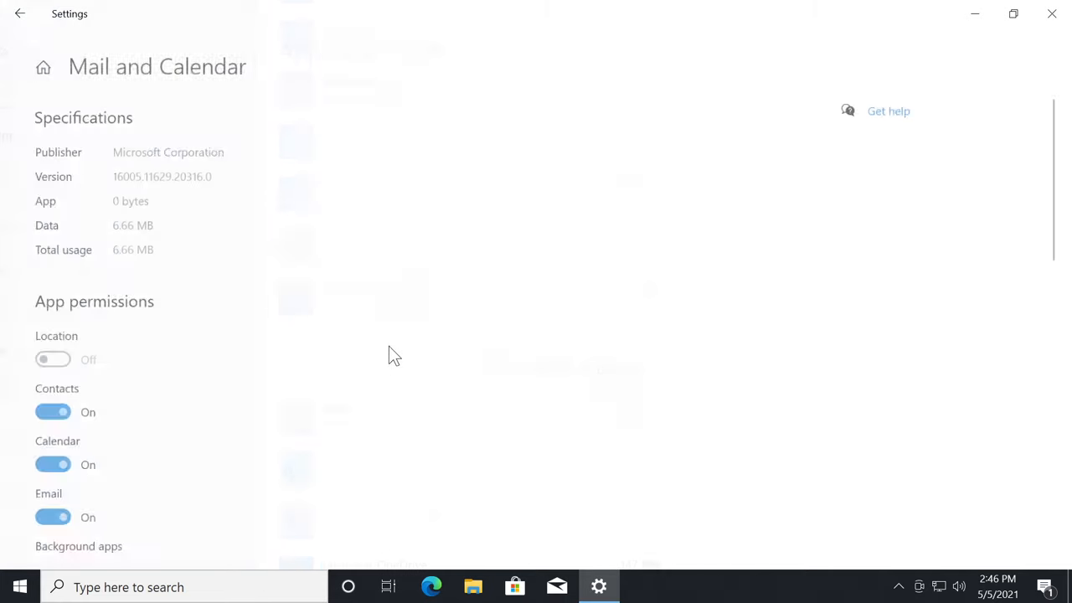
scroll("down", 3)
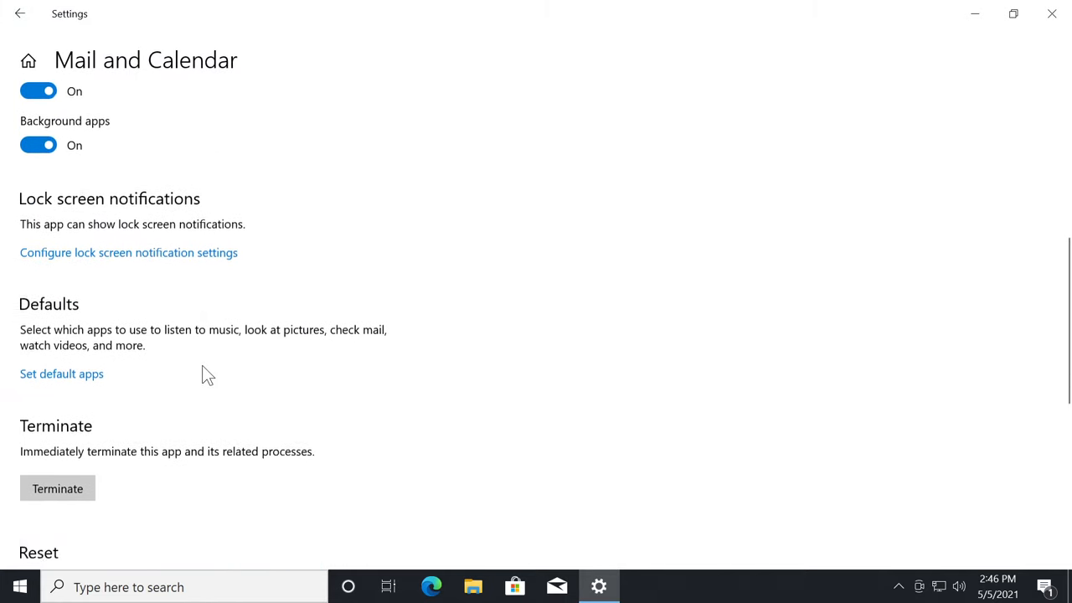
scroll("down", 3)
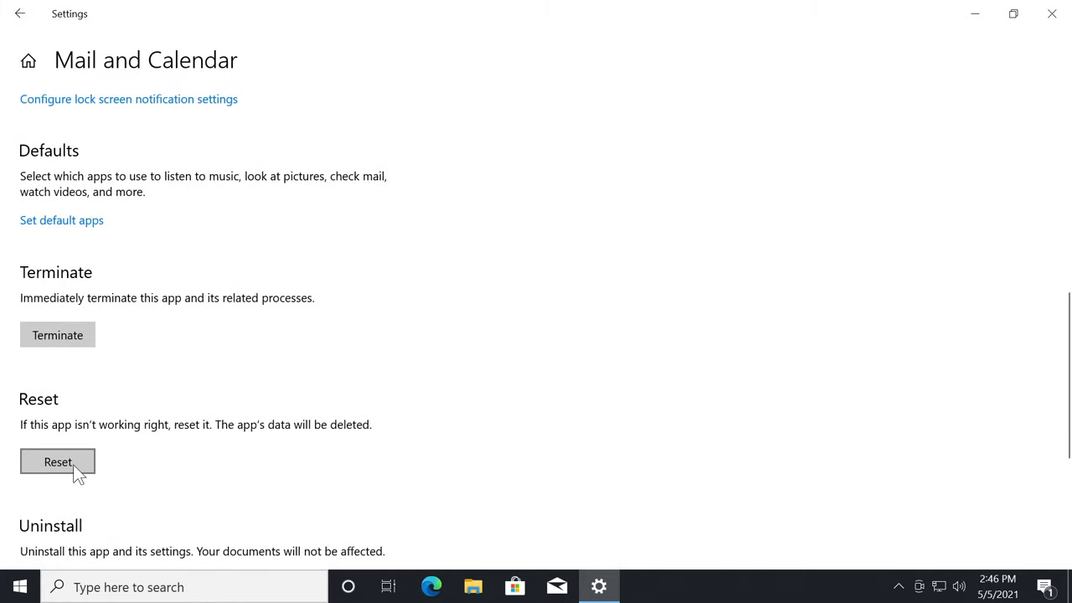
left_click(57, 461)
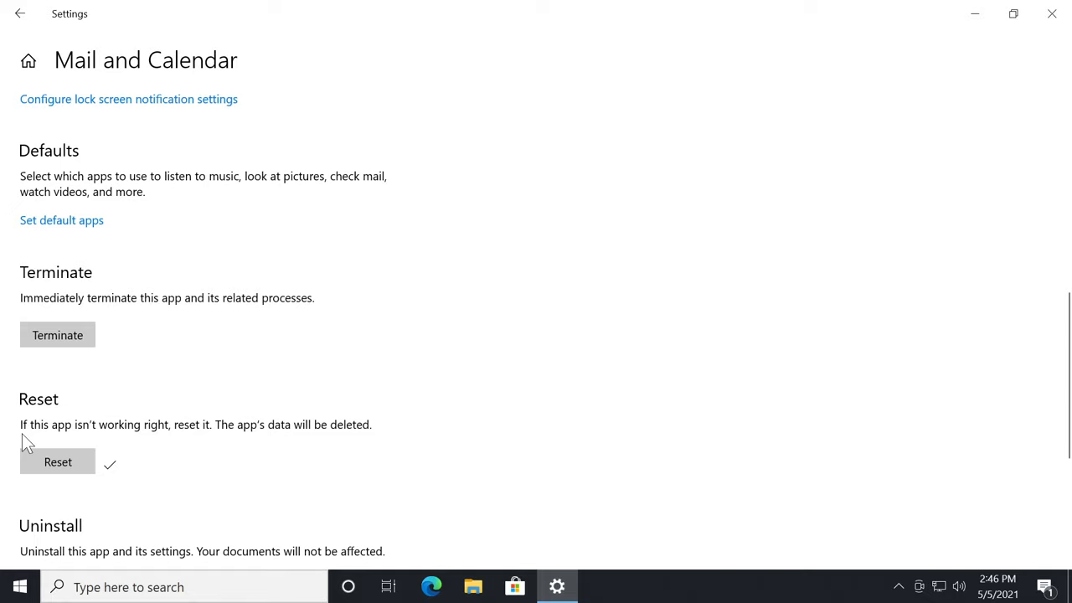
mouse_move(201, 442)
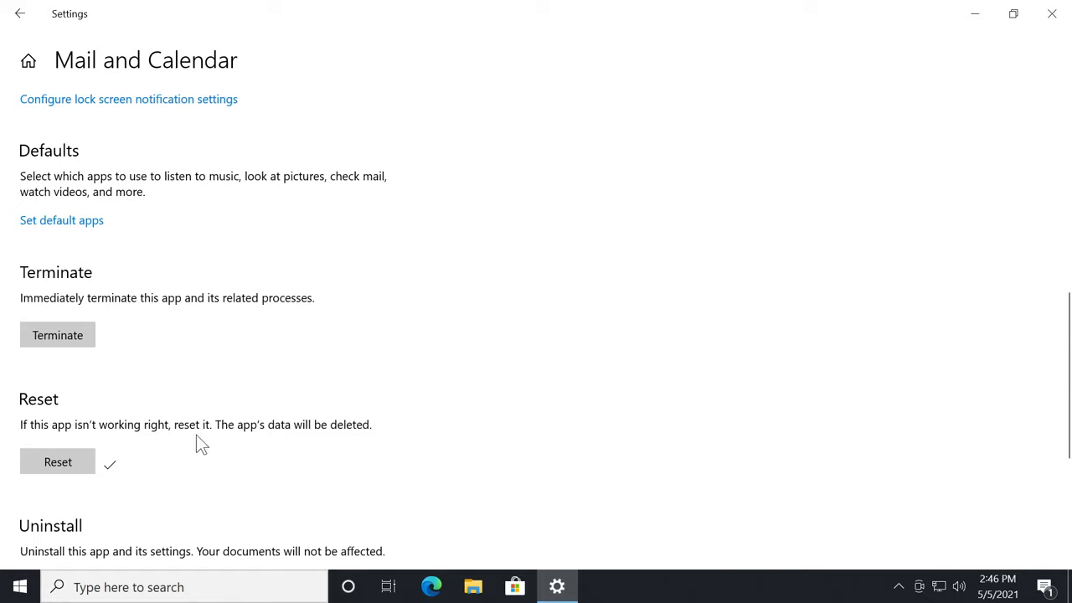
mouse_move(322, 450)
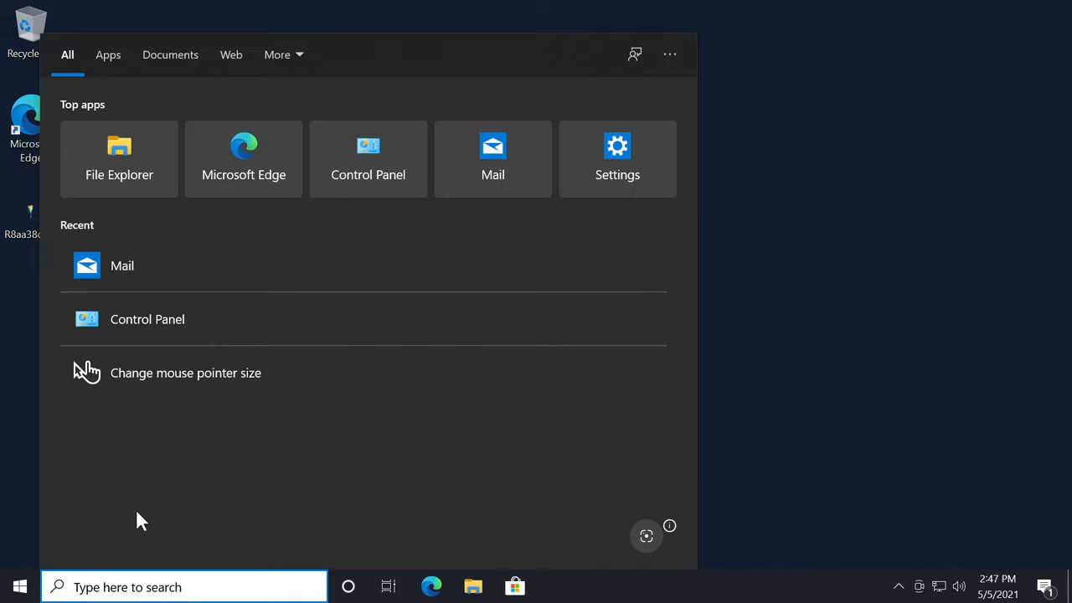
Step: Launch Microsoft Store via taskbar search and go to Downloads and updates
type("store")
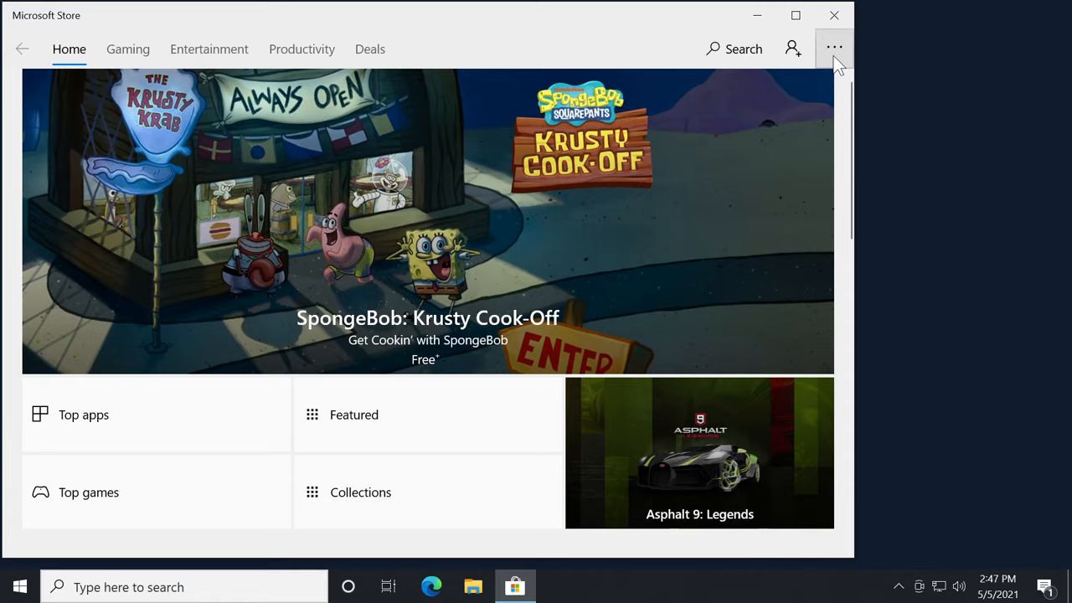
left_click(834, 47)
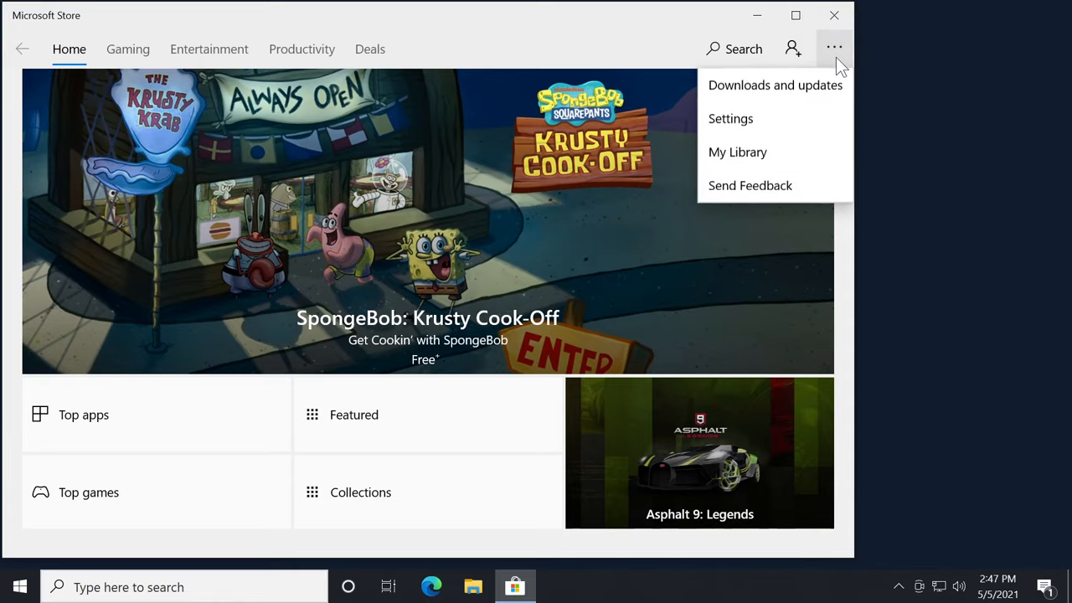
left_click(730, 118)
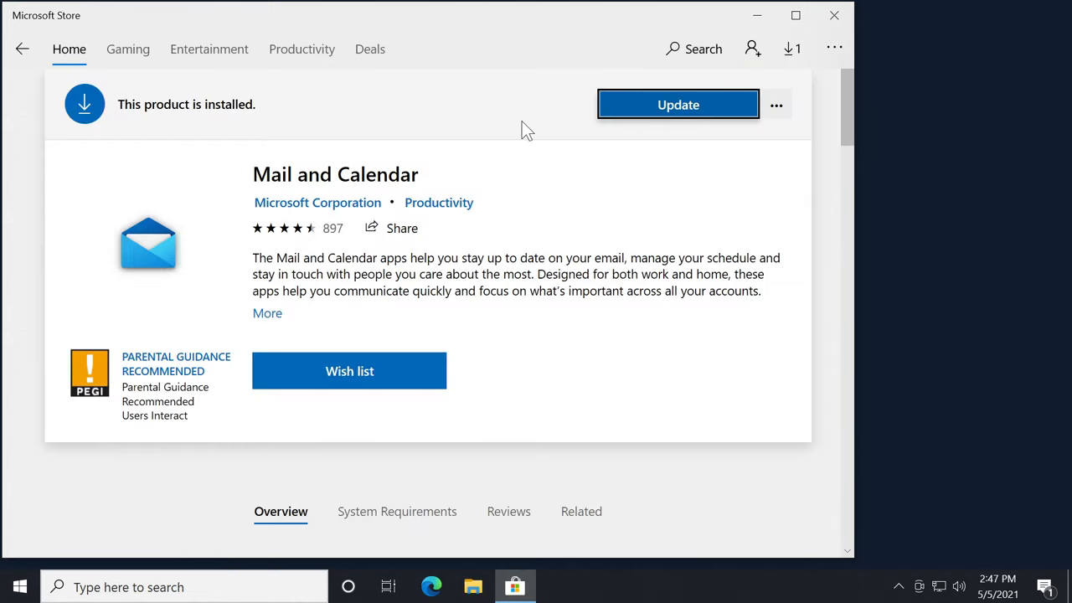
Step: Start the Mail and Calendar update download in Microsoft Store
left_click(677, 103)
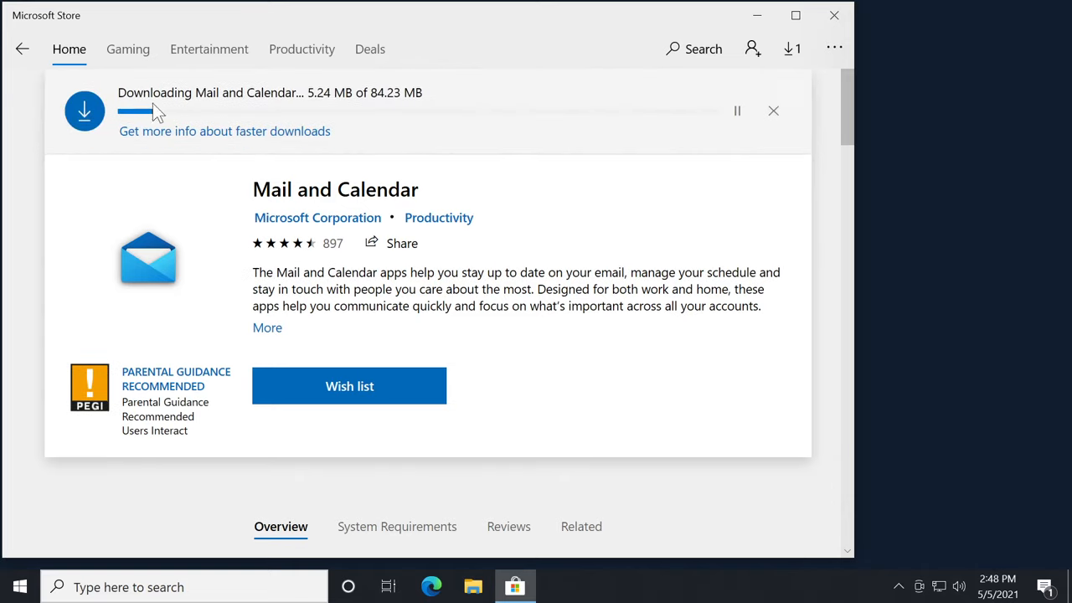
mouse_move(631, 119)
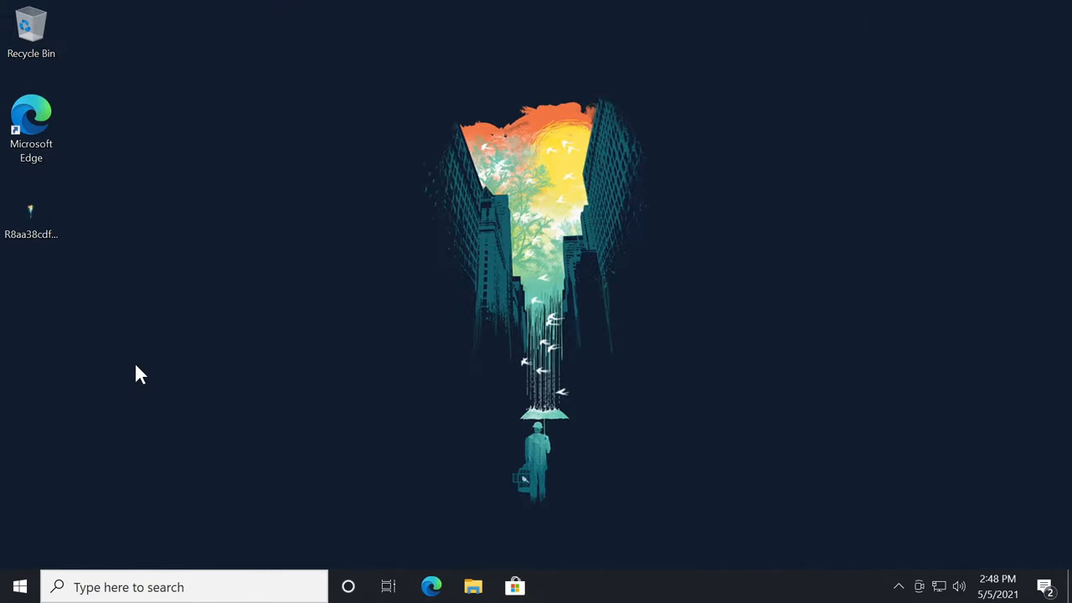
mouse_move(151, 458)
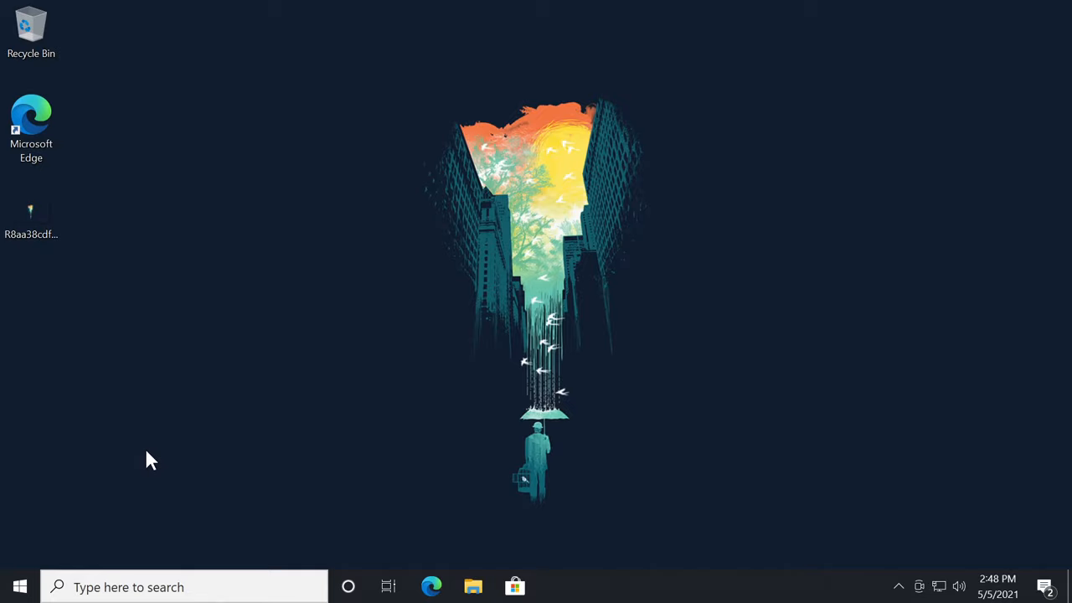
mouse_move(21, 586)
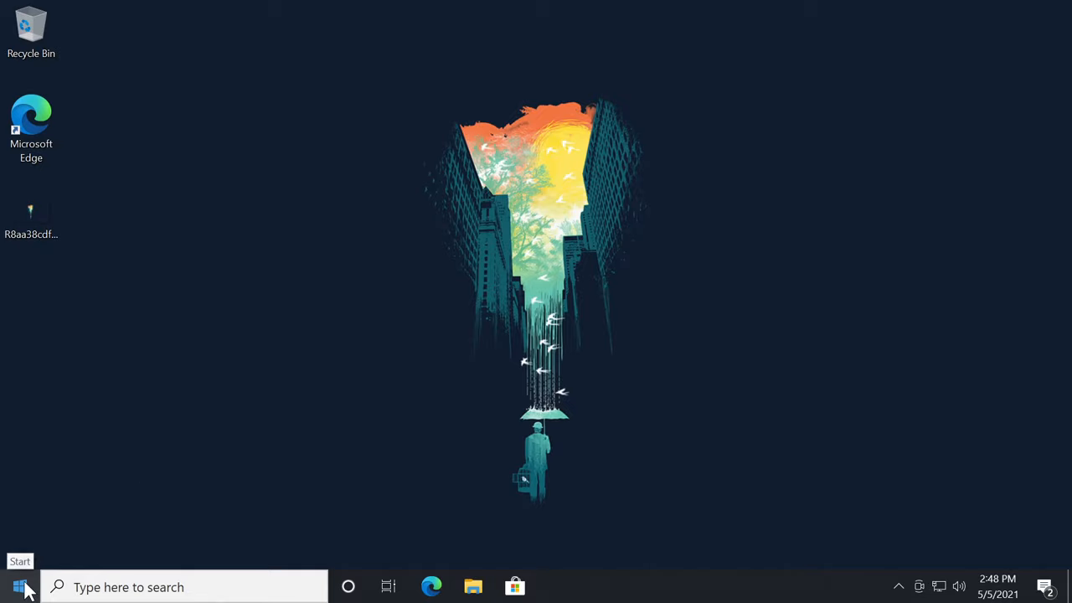
Step: Launch Windows PowerShell (Admin) from the Start right-click menu and approve UAC
right_click(20, 586)
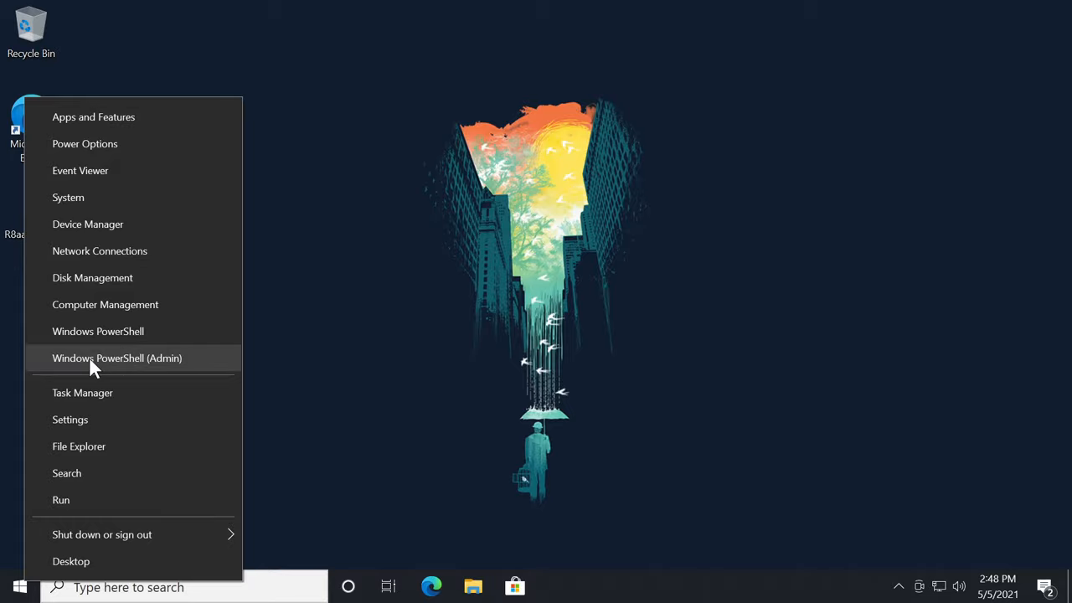
left_click(117, 357)
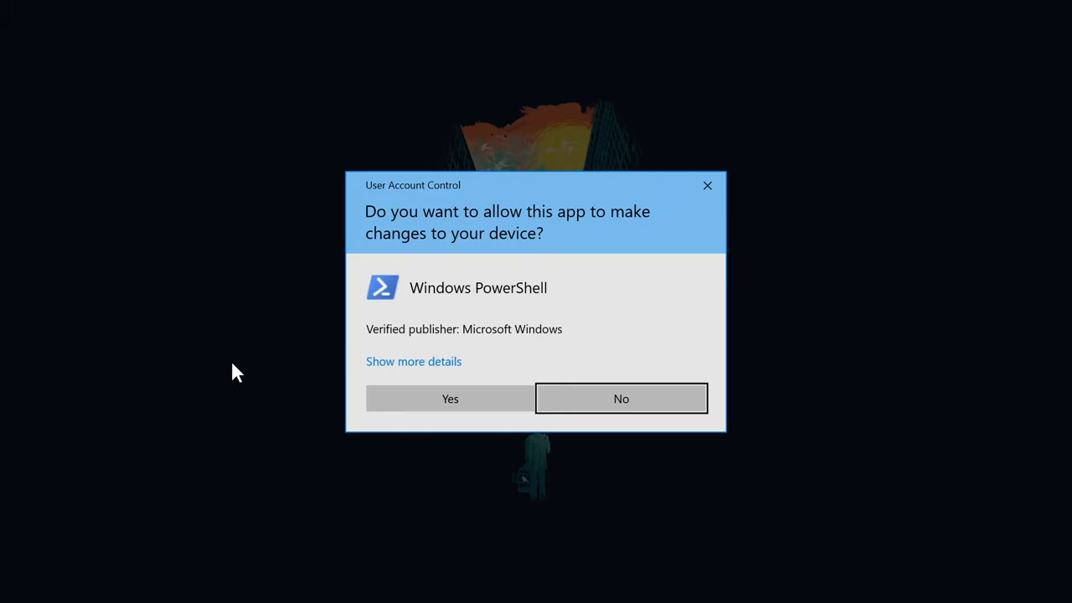
left_click(620, 398)
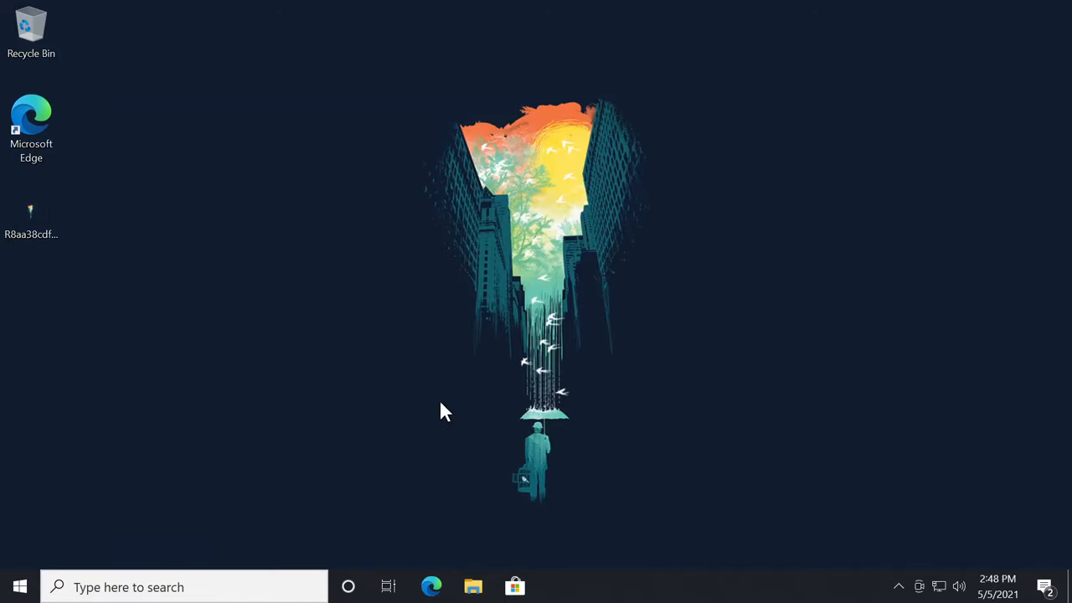
Step: Remove Microsoft.windowscommunicationsapps with Get-AppxPackage | Remove-AppxPackage, then close PowerShell
type("Get-AppxPackage Microsoft.windowscommunicationsapps | Remove-AppxPackage")
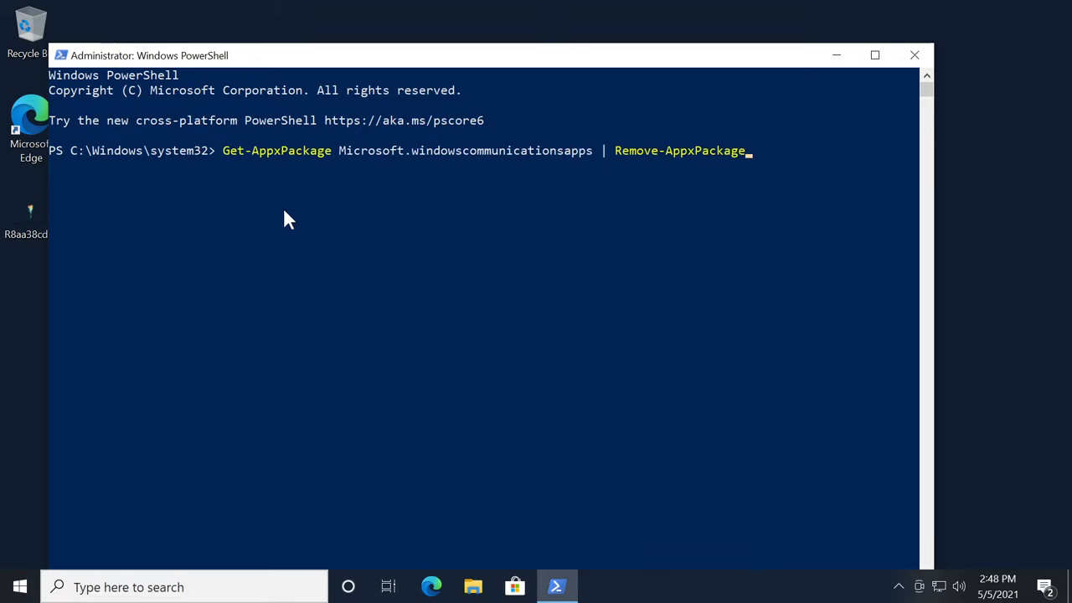
mouse_move(292, 246)
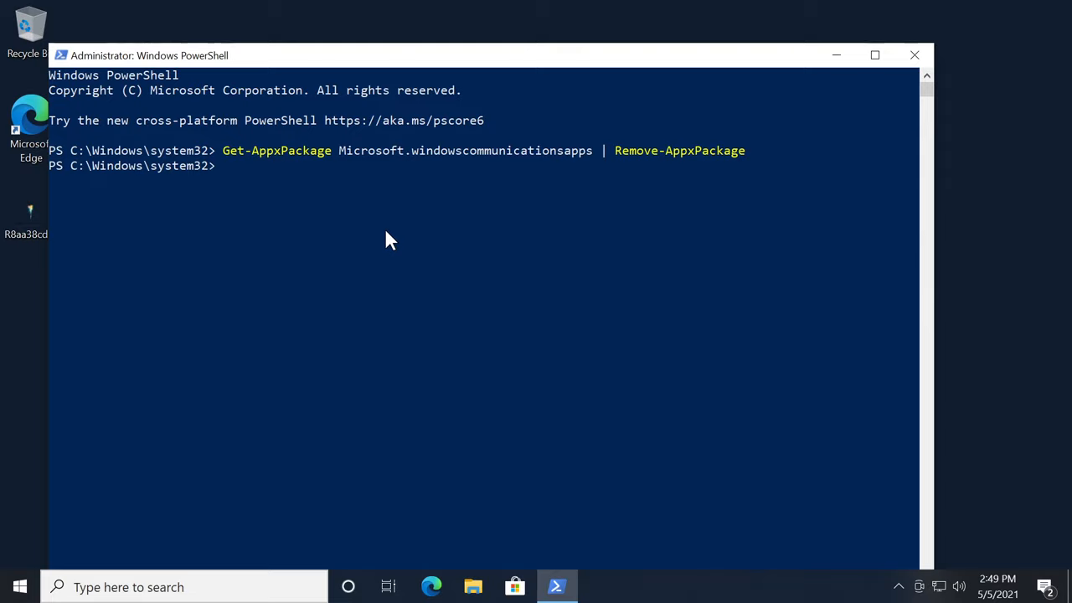
mouse_move(386, 246)
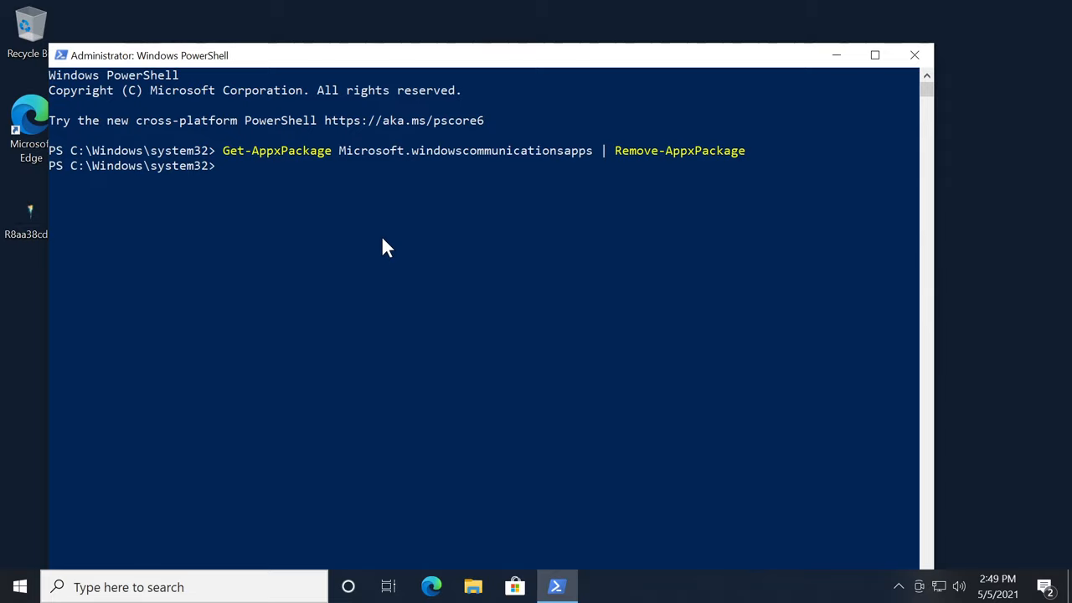
left_click(914, 55)
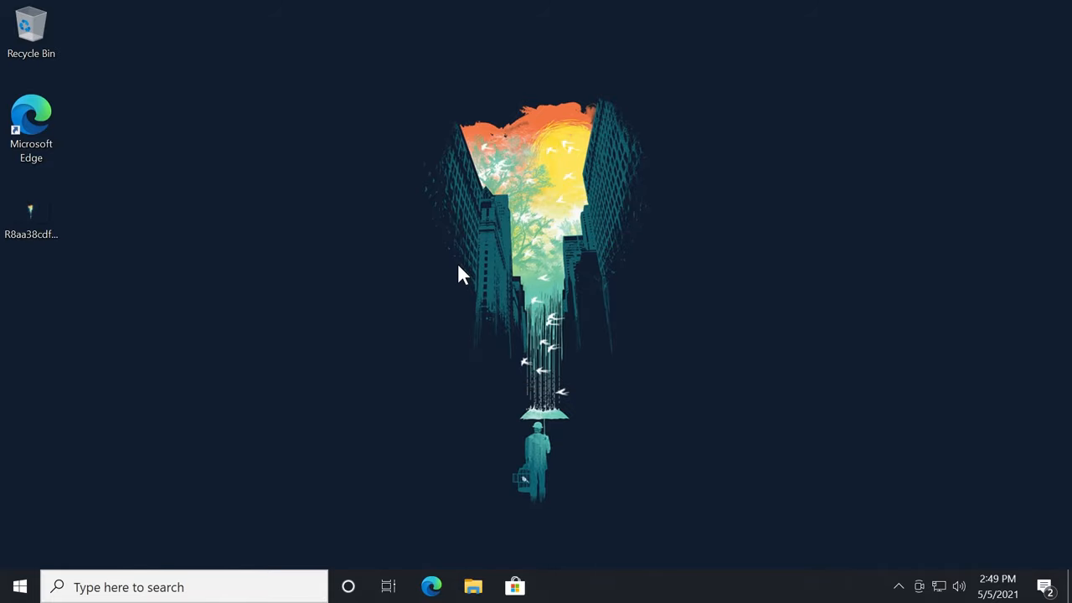
mouse_move(457, 322)
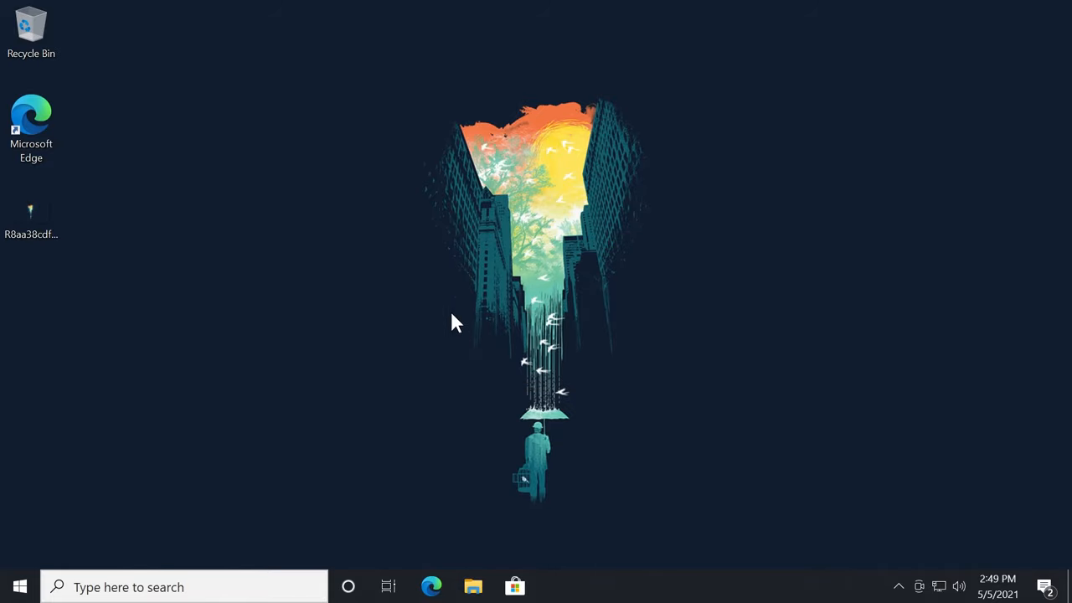